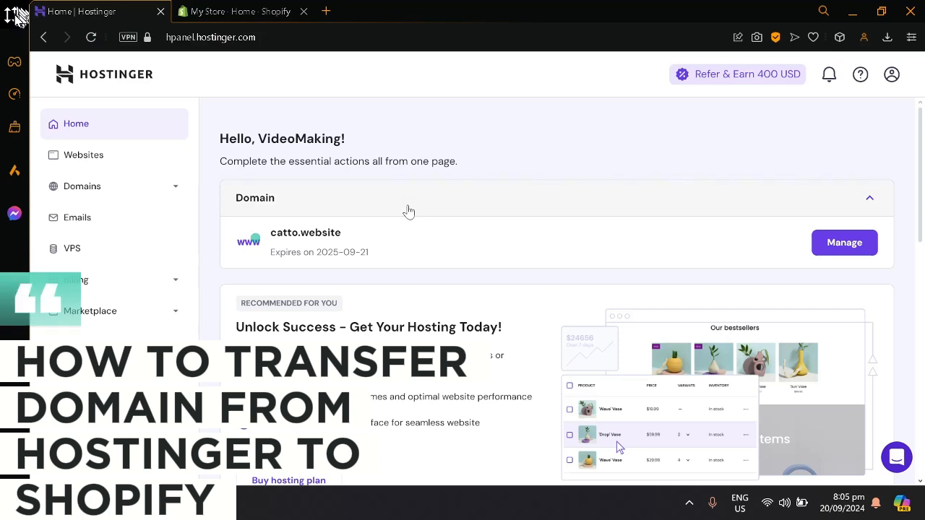
pyautogui.moveTo(363, 201)
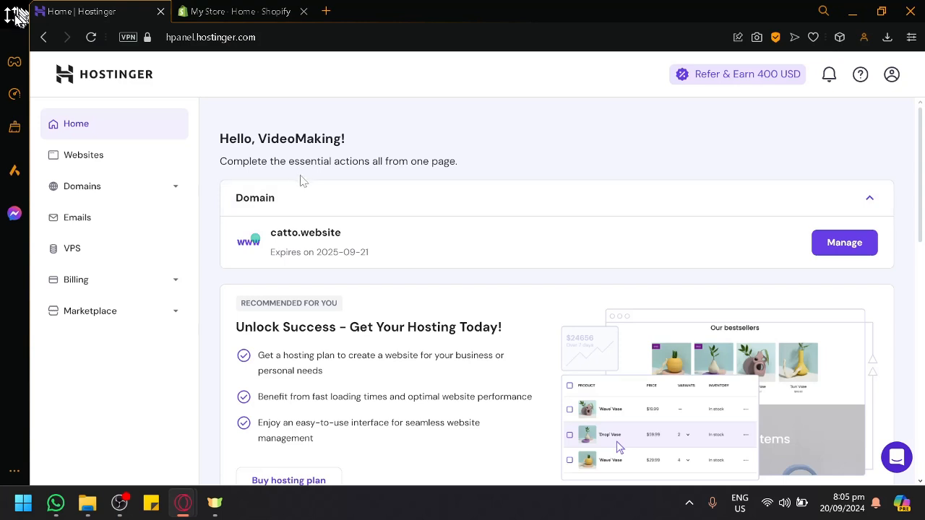
pyautogui.moveTo(334, 214)
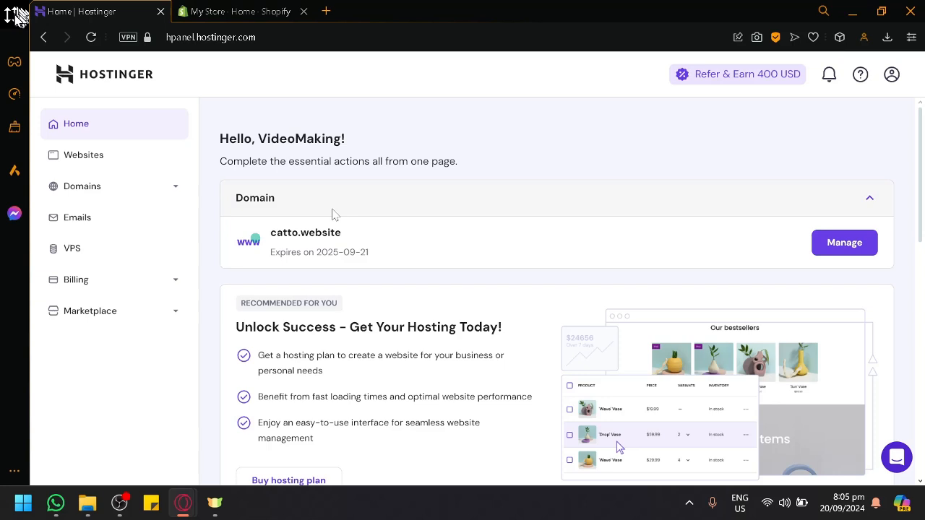
pyautogui.moveTo(265, 239)
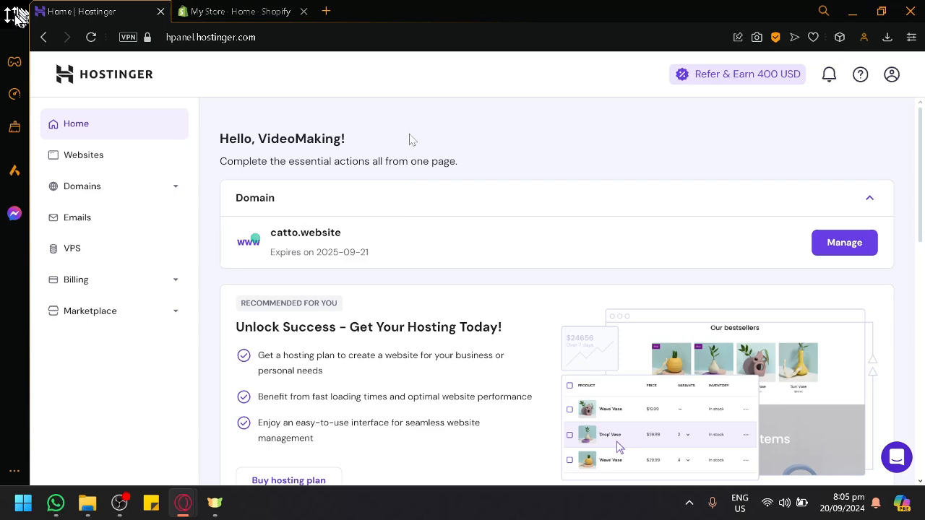
# - Switch to the Shopify admin and open Settings, then the Domains page
pyautogui.click(242, 10)
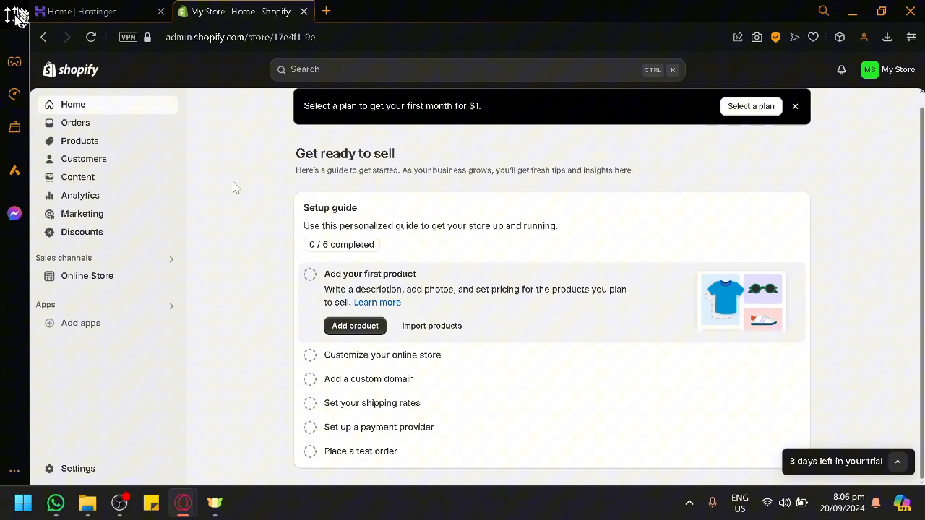
pyautogui.moveTo(100, 426)
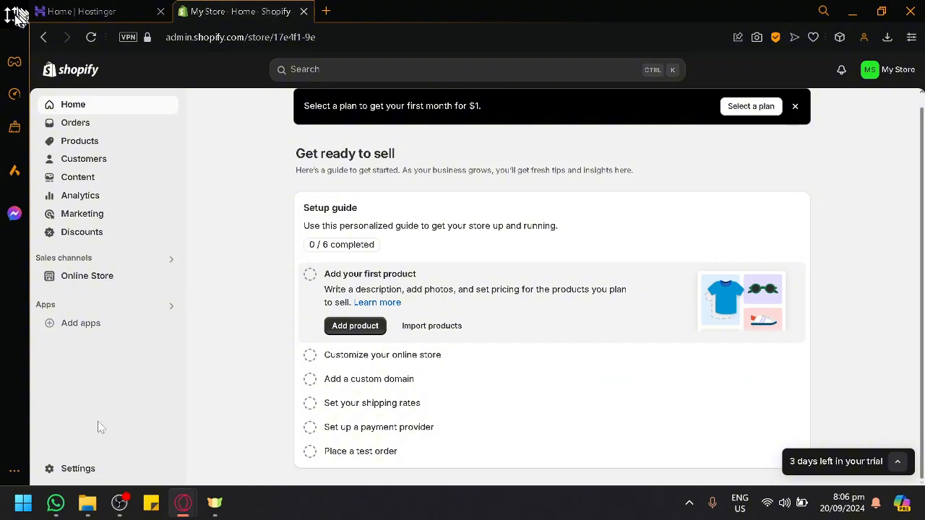
pyautogui.click(78, 468)
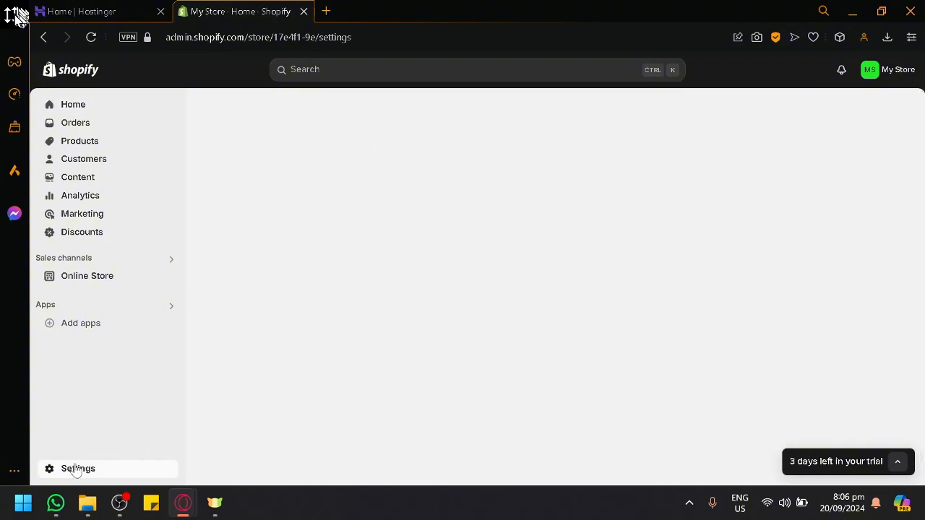
pyautogui.click(78, 468)
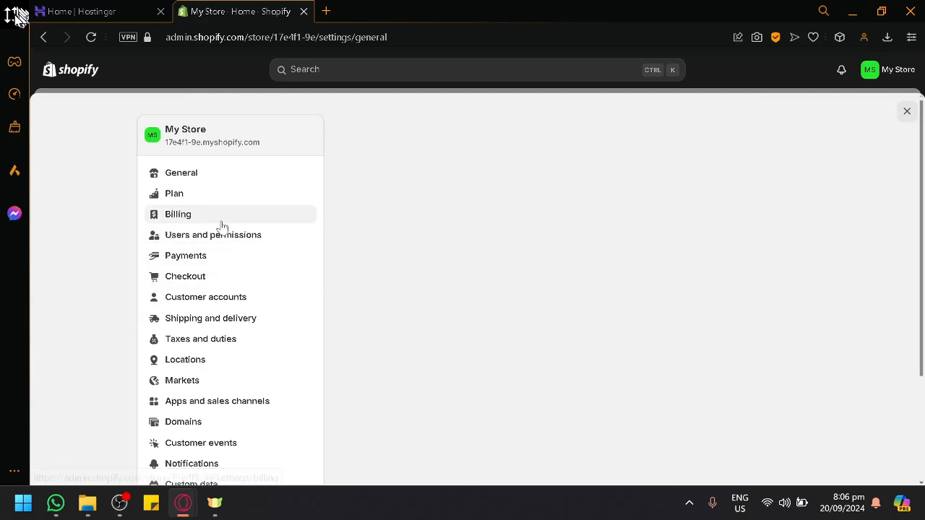
pyautogui.click(181, 173)
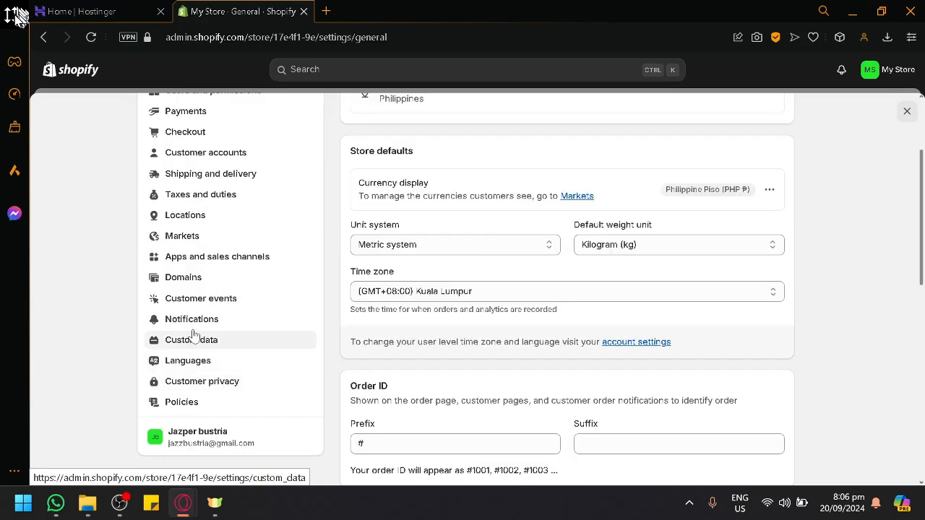
pyautogui.click(182, 276)
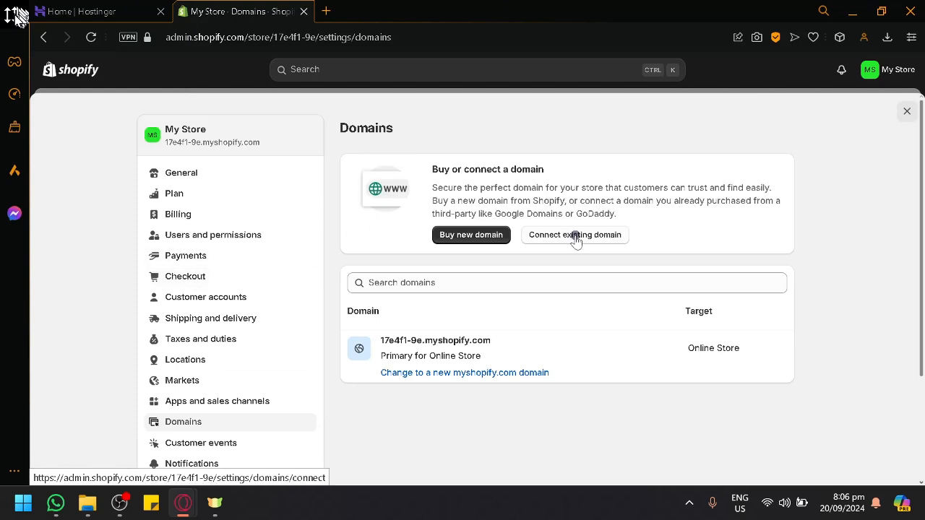
# - Start 'Connect existing domain' and check the catto.website domain in the Hostinger tab
pyautogui.click(575, 235)
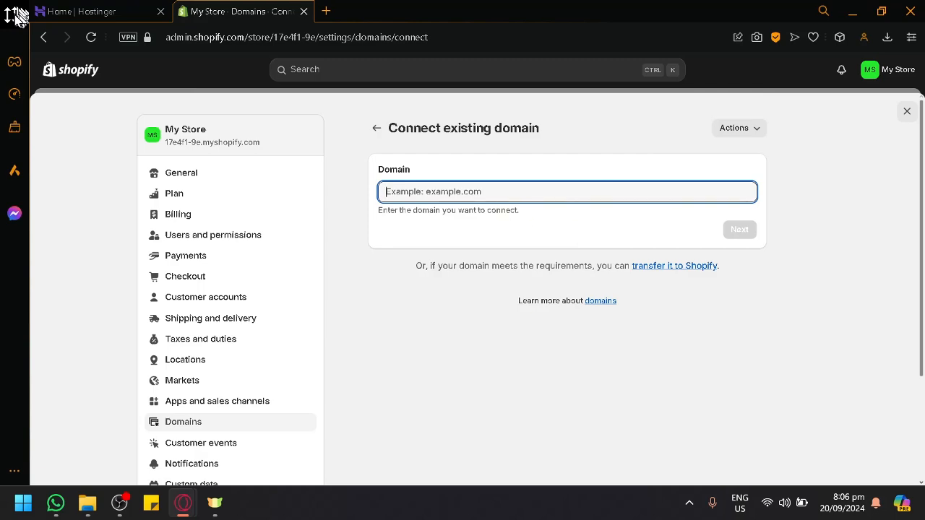
pyautogui.click(94, 11)
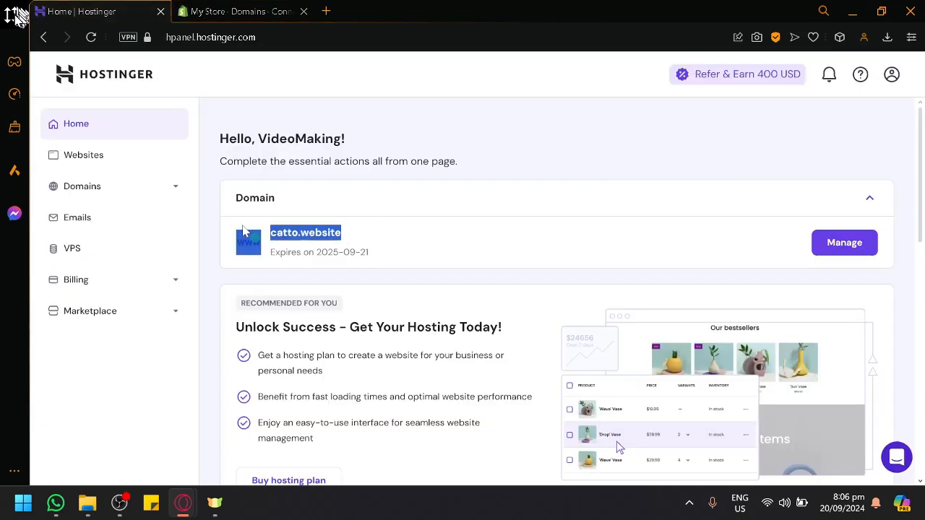
pyautogui.click(239, 11)
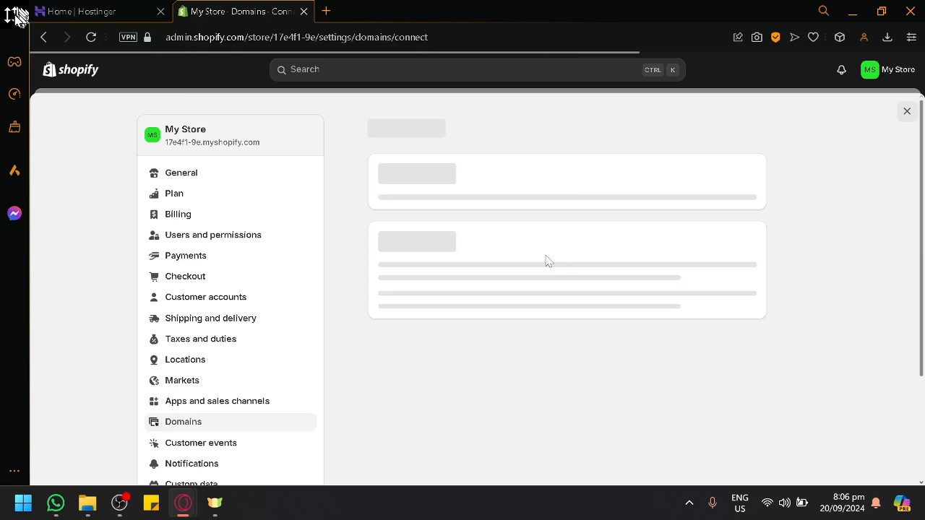
pyautogui.moveTo(506, 184)
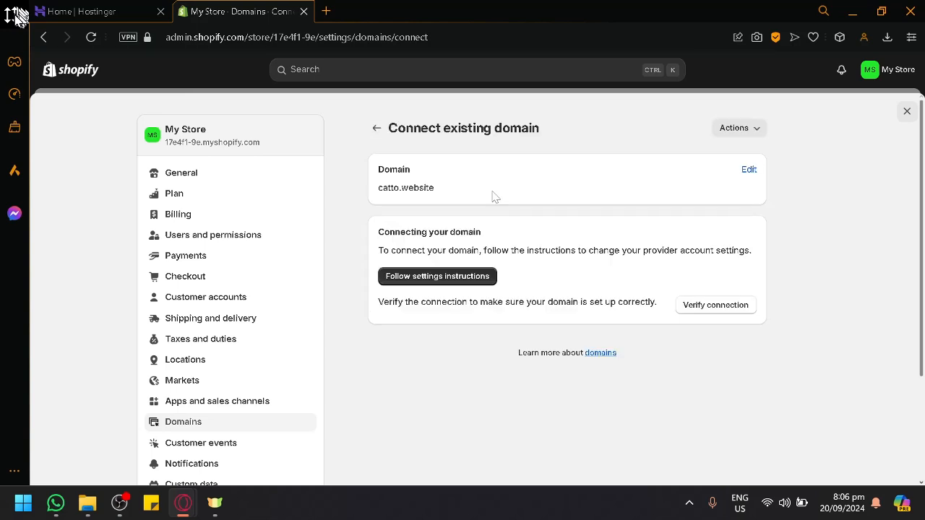
pyautogui.moveTo(463, 151)
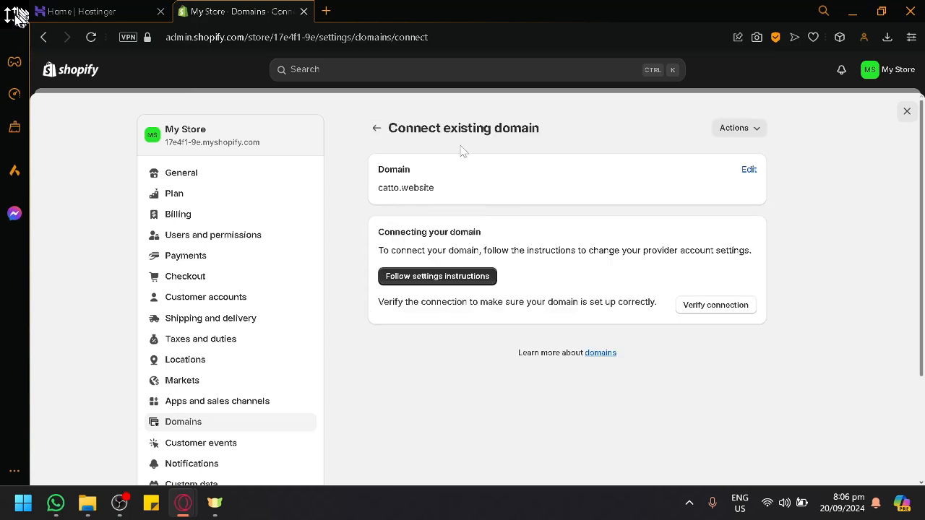
pyautogui.moveTo(438, 276)
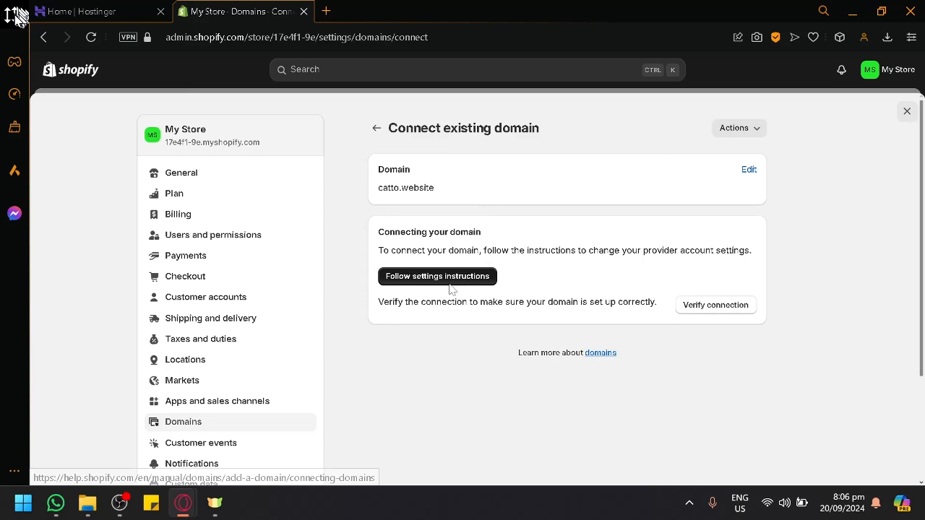
pyautogui.moveTo(907, 111)
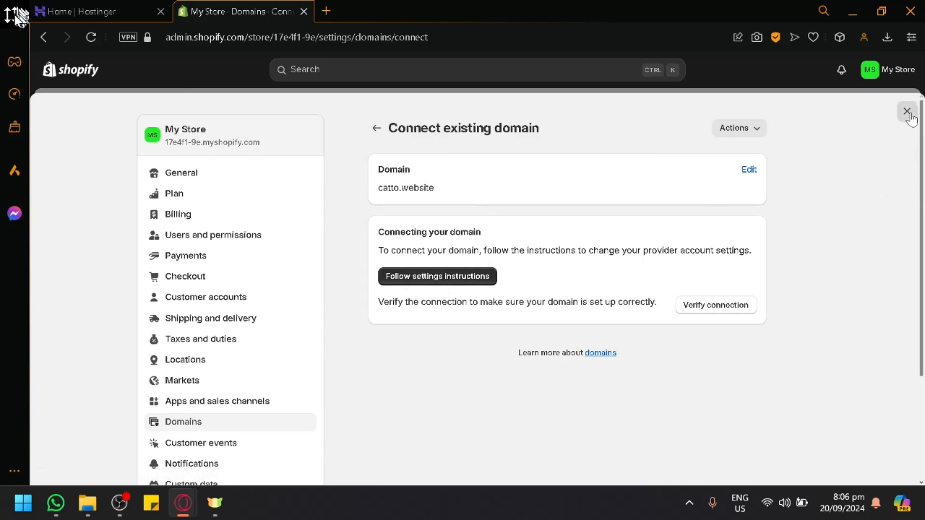
pyautogui.moveTo(213, 234)
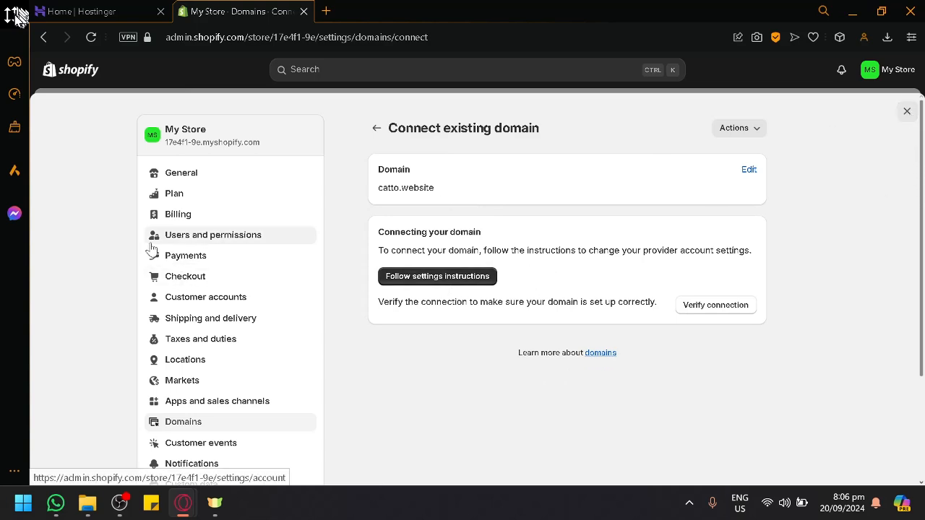
pyautogui.moveTo(119, 405)
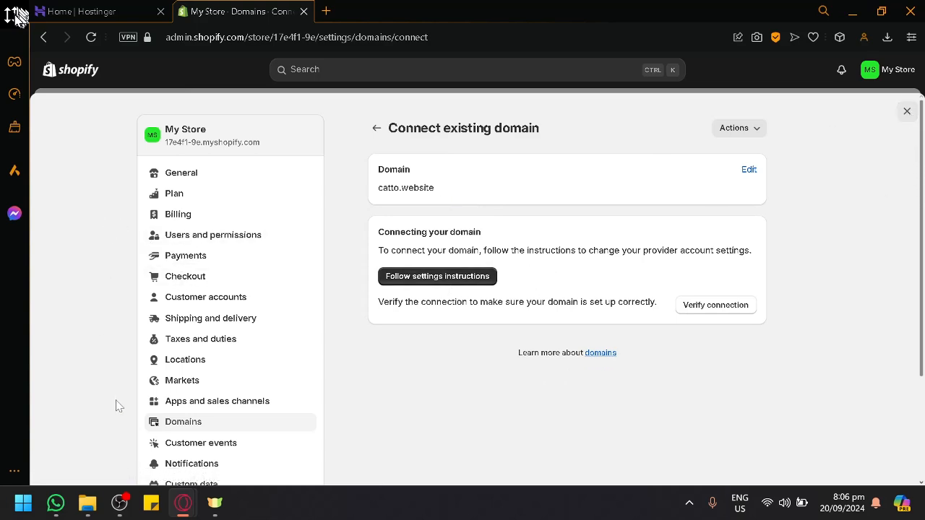